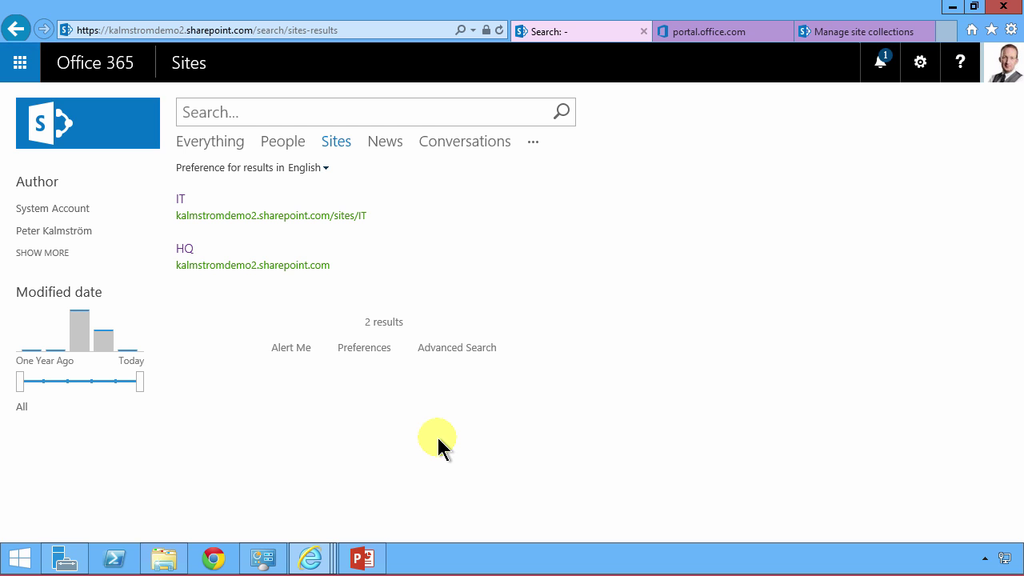
mouse_move(376, 180)
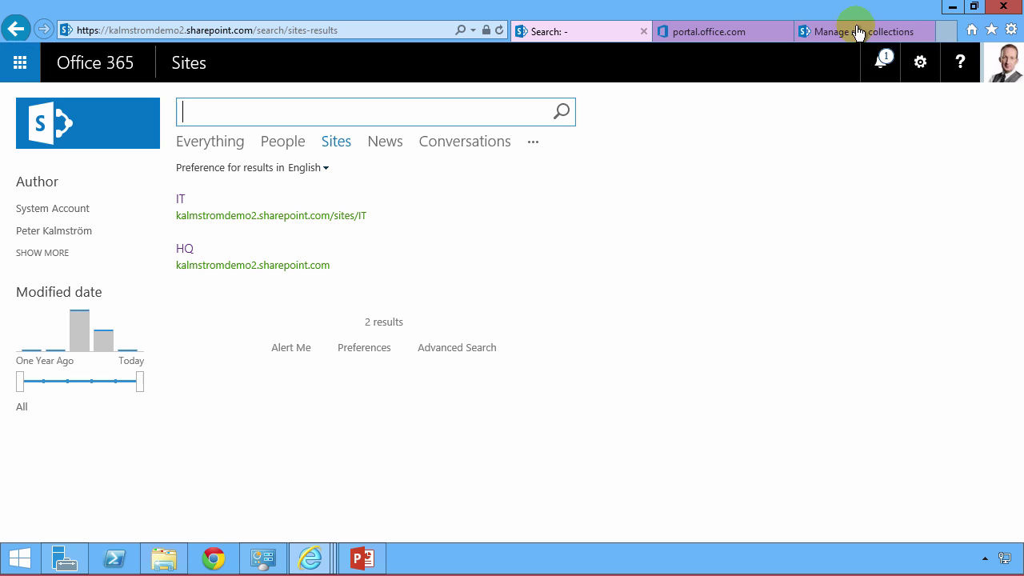
- Switch to the Manage site collections tab to see the Sales site collection's URL
left_click(862, 32)
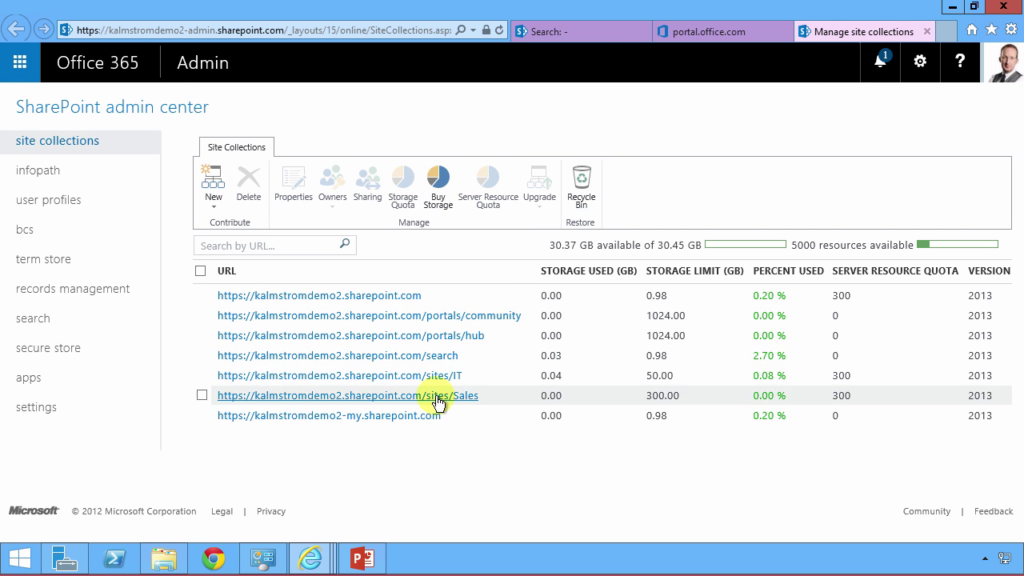
mouse_move(397, 305)
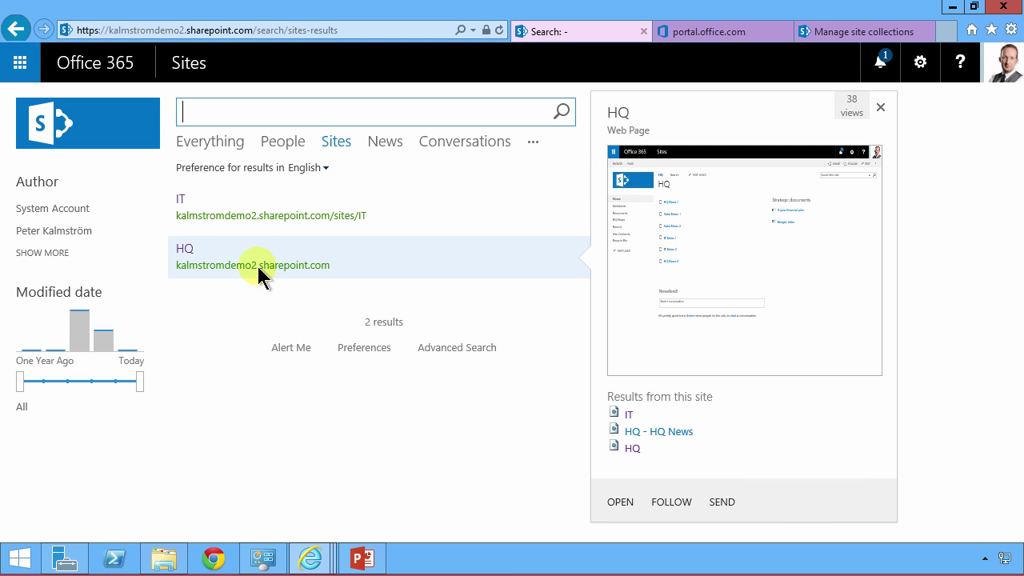
mouse_move(312, 264)
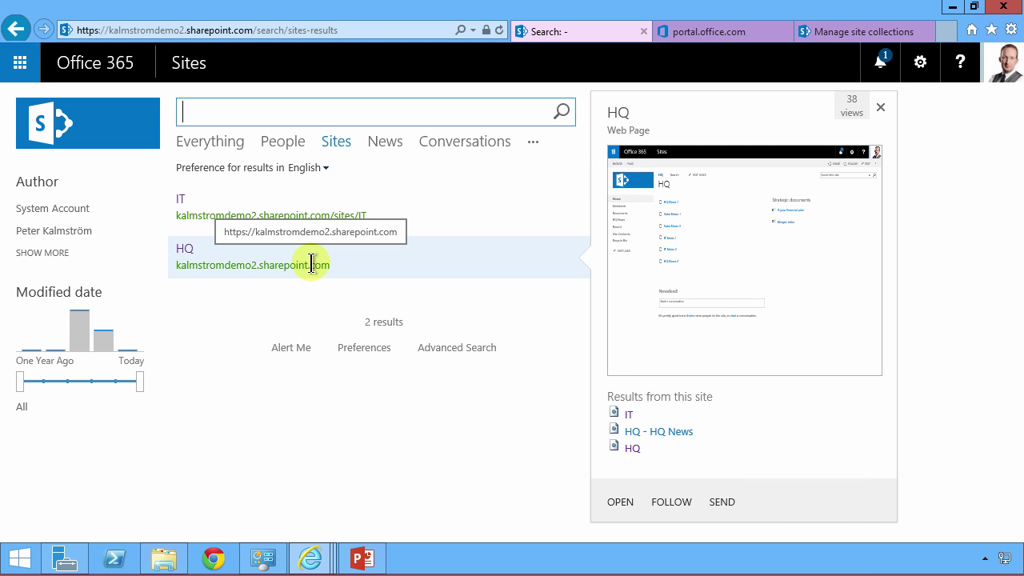
mouse_move(356, 268)
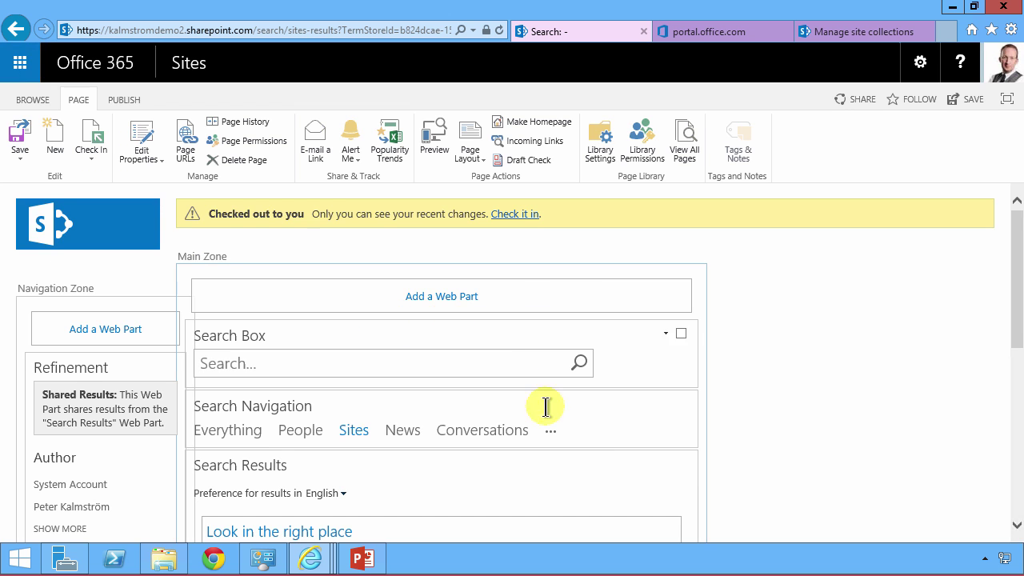
mouse_move(665, 468)
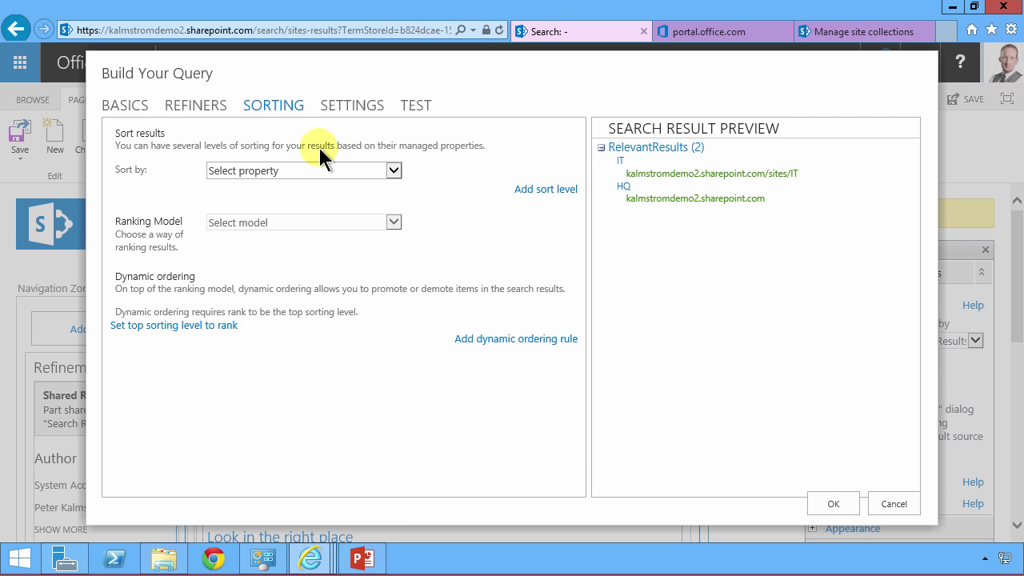
- Check the Sort by options on the Sorting tab, then return to Basics
left_click(392, 170)
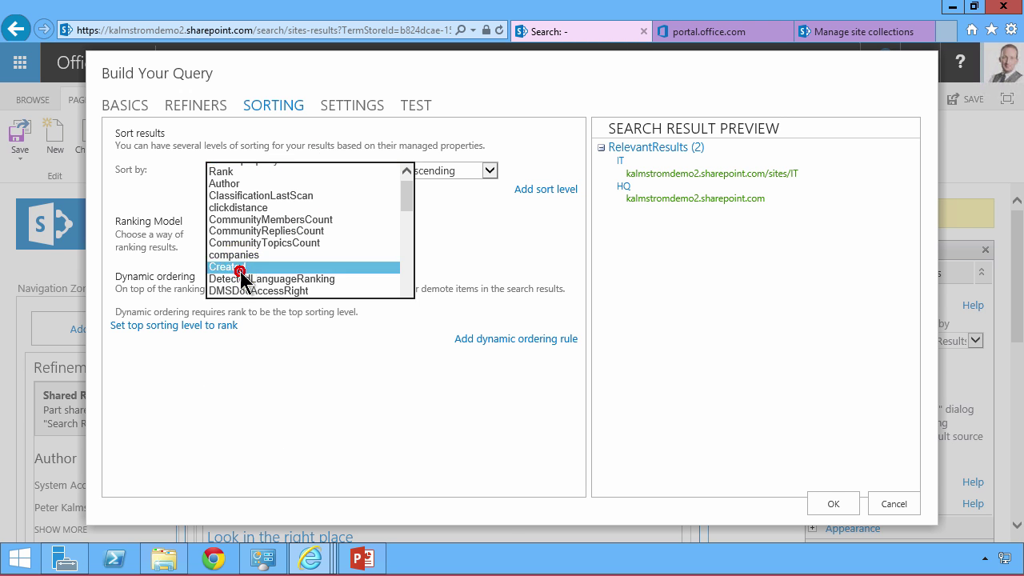
left_click(125, 105)
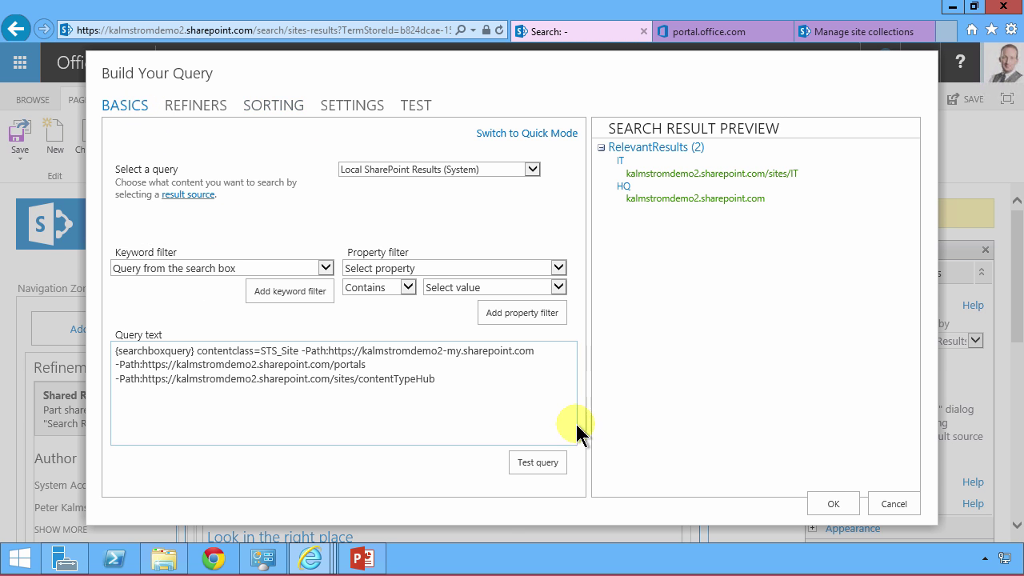
mouse_move(503, 432)
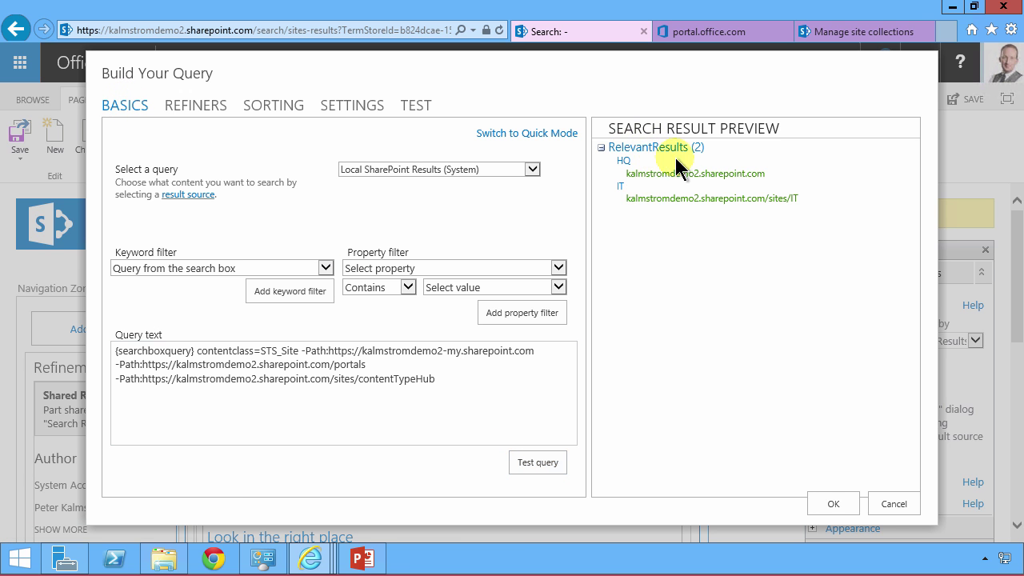
mouse_move(354, 104)
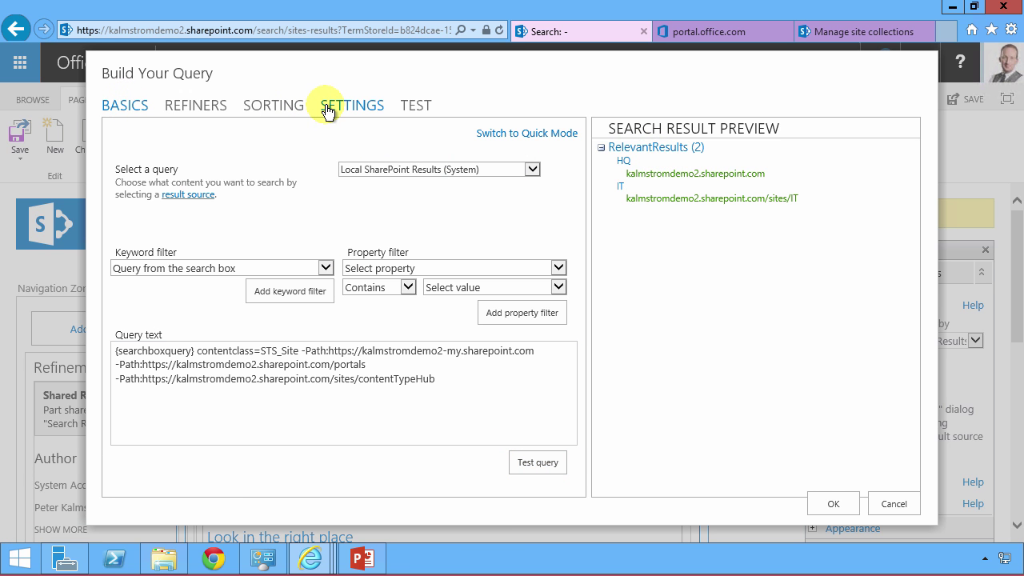
- Select Don't remove duplicates on the Settings tab and return to the basic query text
left_click(353, 104)
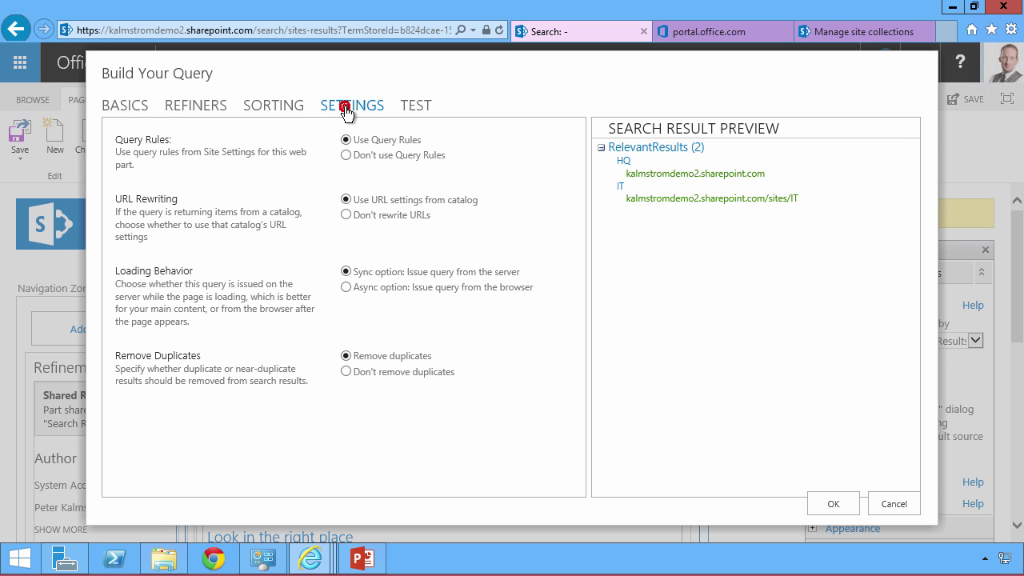
mouse_move(282, 369)
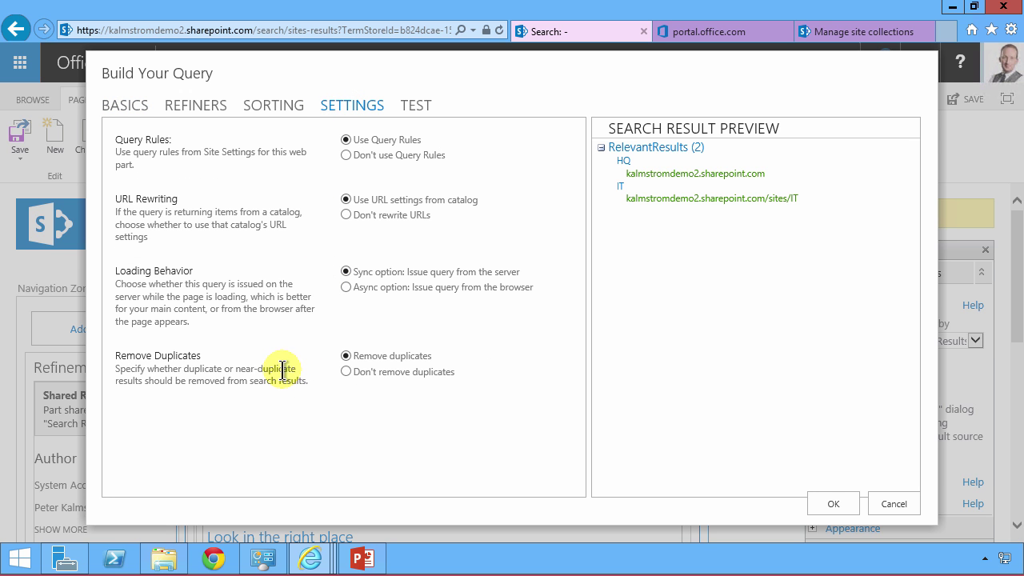
mouse_move(808, 196)
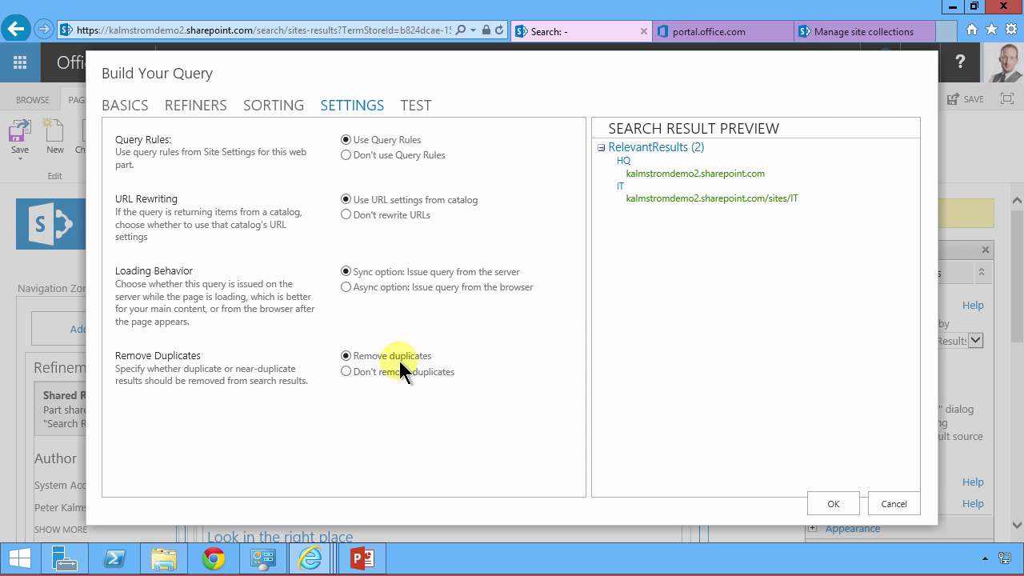
left_click(345, 372)
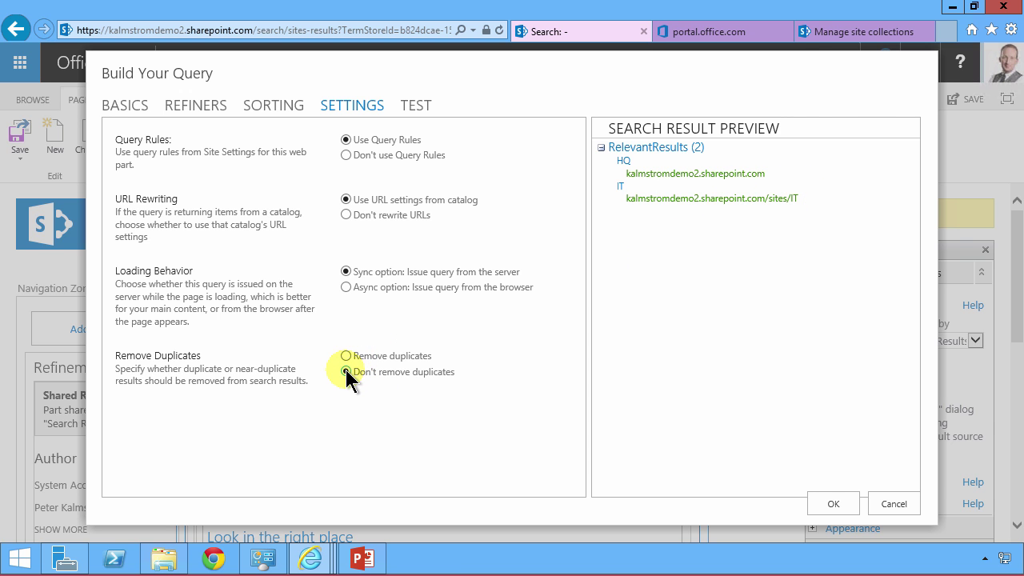
left_click(345, 371)
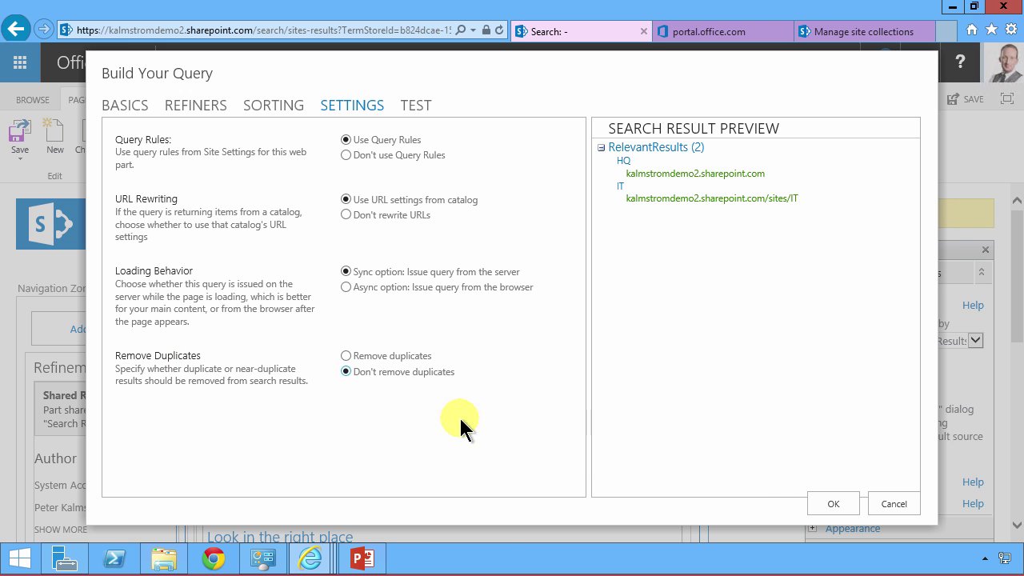
left_click(125, 105)
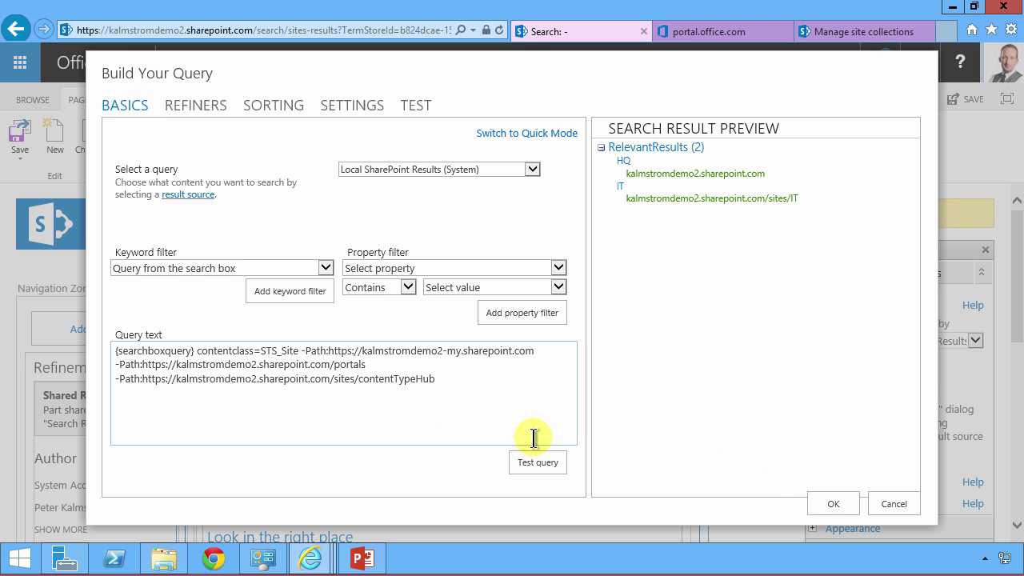
- Test the query to confirm HQ, IT and Sales appear, then accept it
left_click(538, 463)
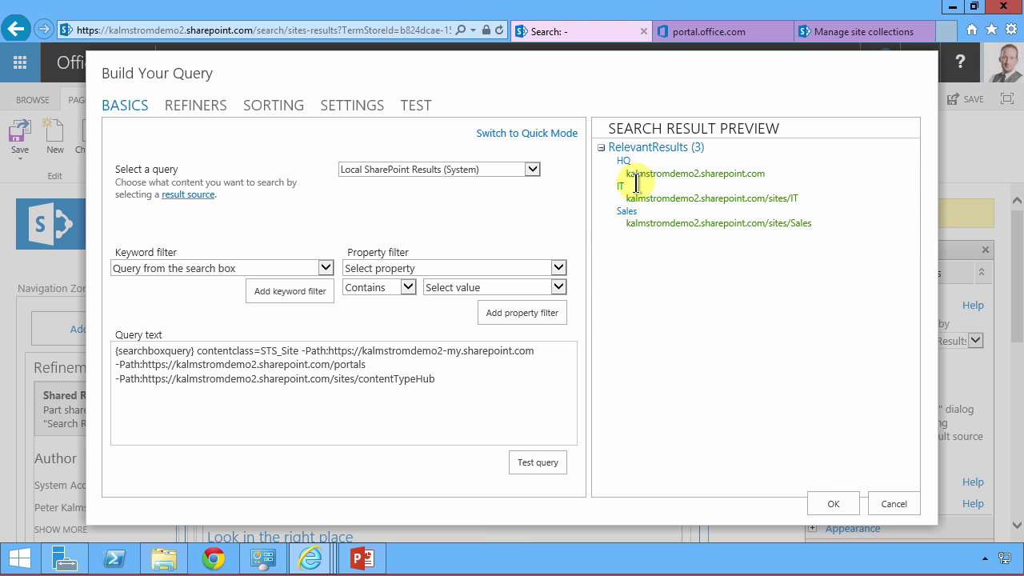
mouse_move(649, 248)
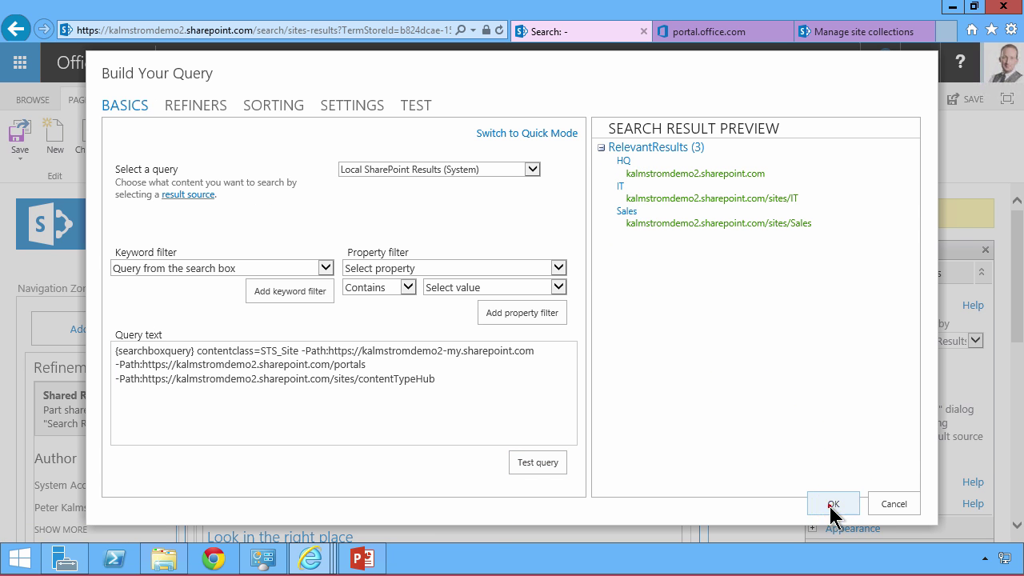
left_click(832, 503)
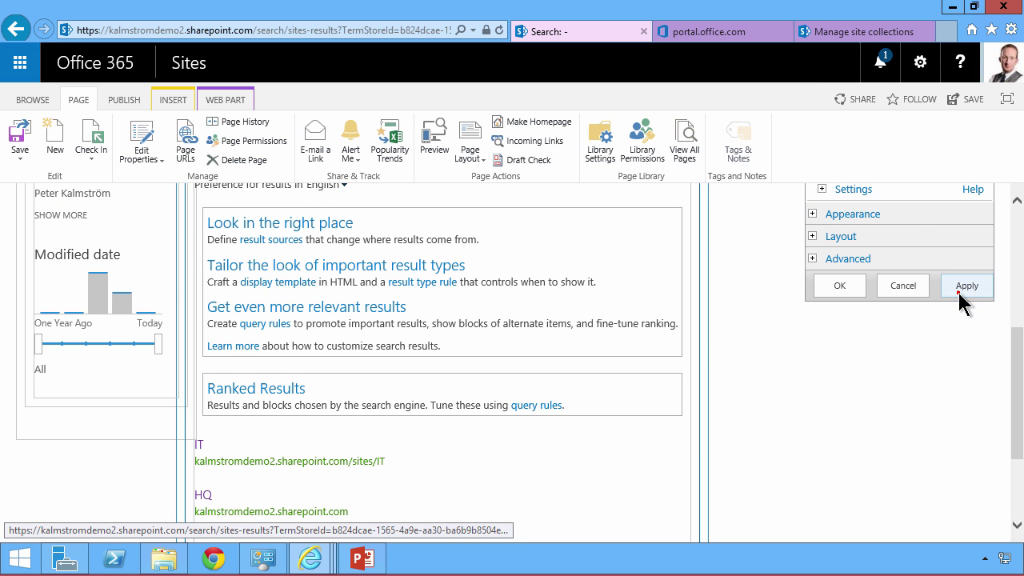
- Apply the web part's new query and publish the results page
left_click(967, 285)
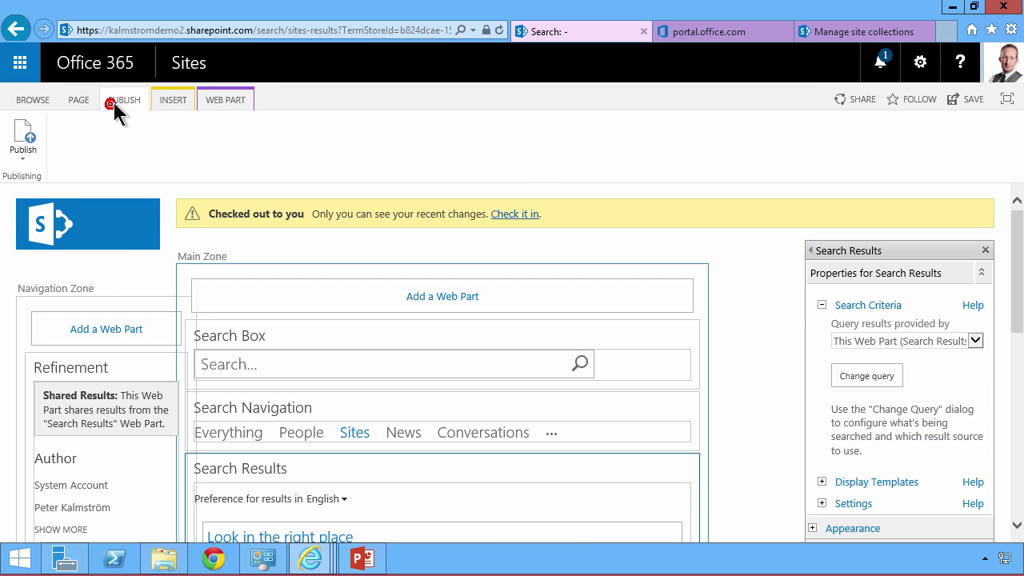
left_click(23, 140)
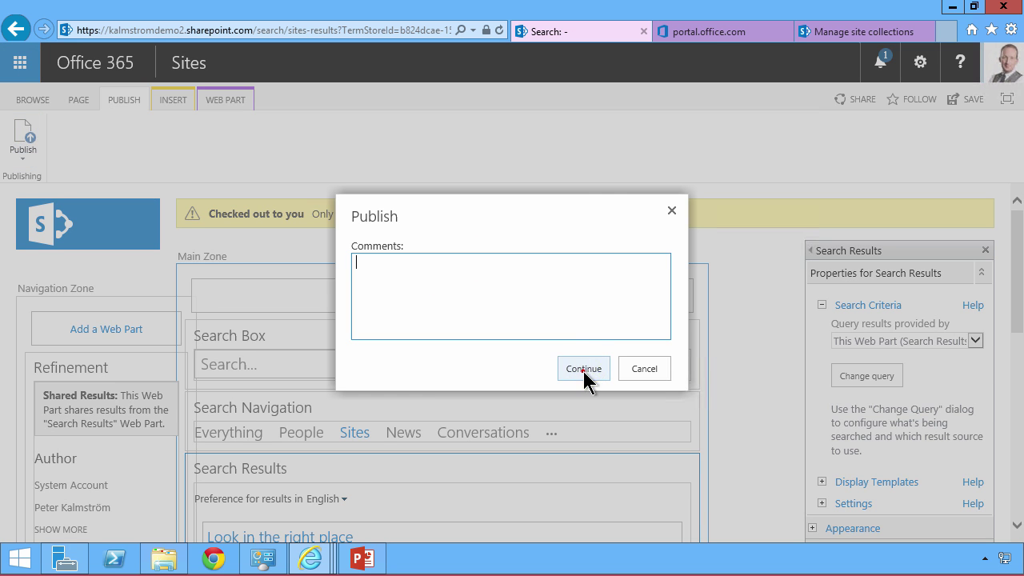
left_click(583, 369)
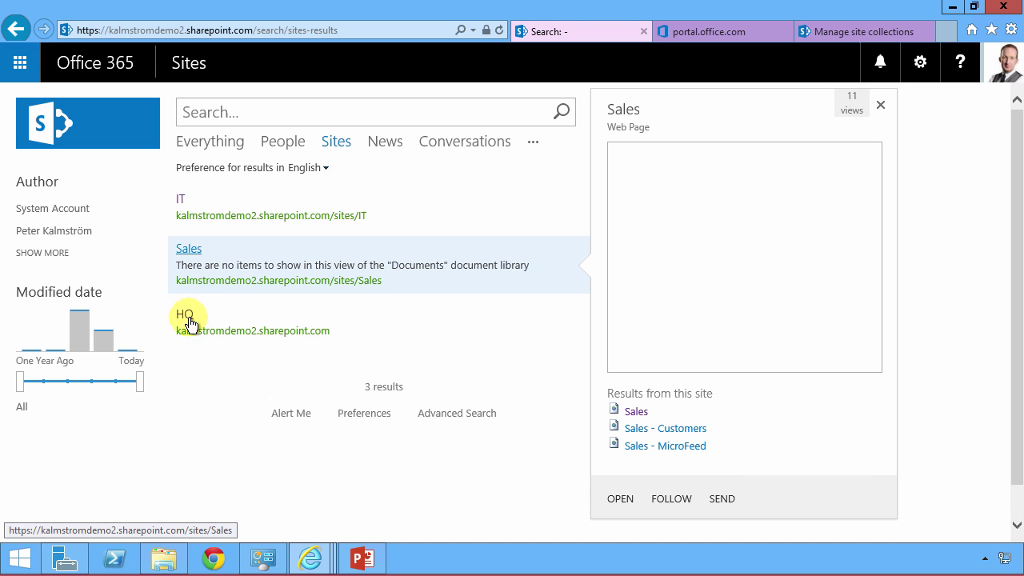